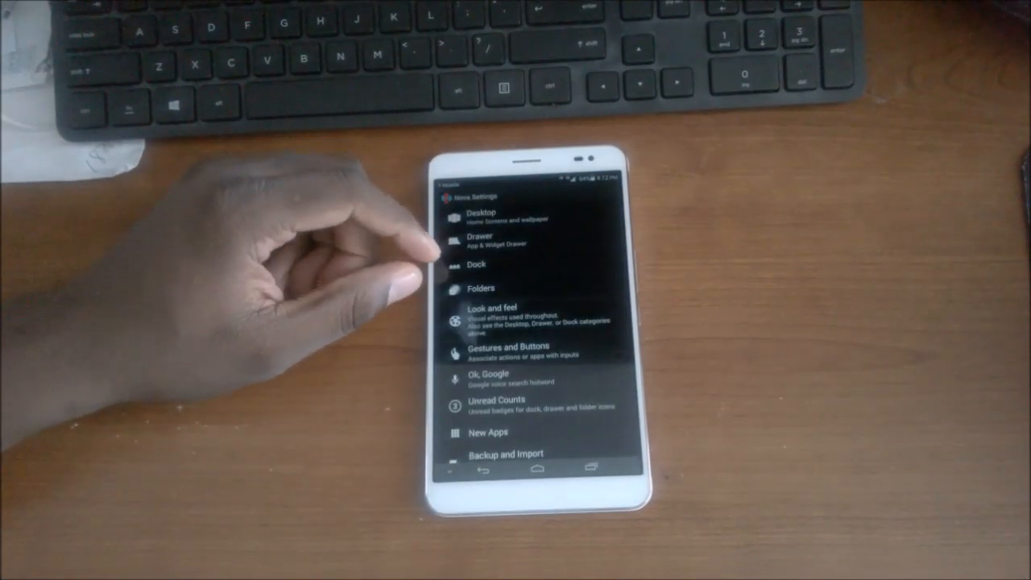
Open Look and feel settings and check the Icon Theme is LG G3 Theme.
left_click(494, 314)
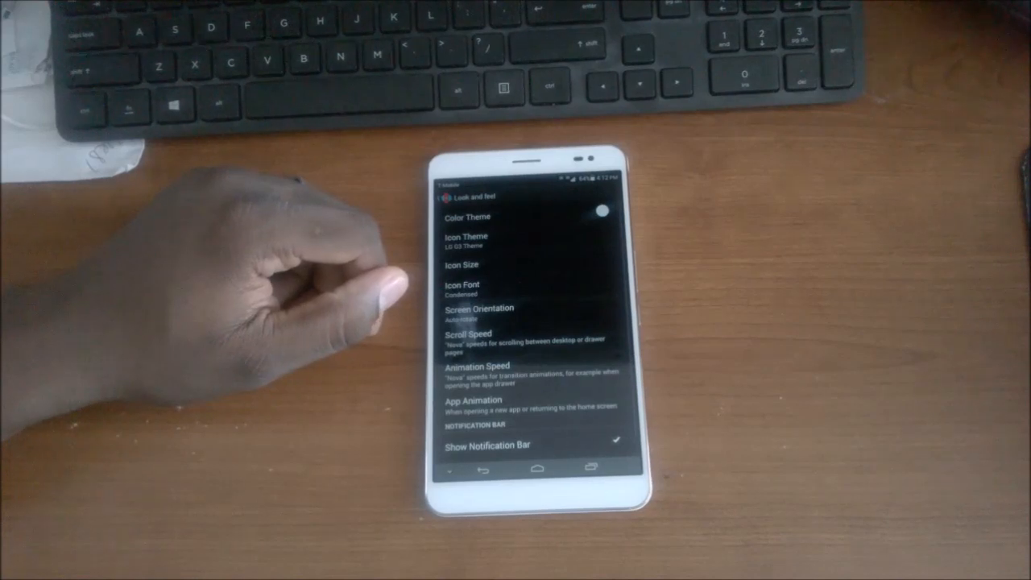
left_click(465, 240)
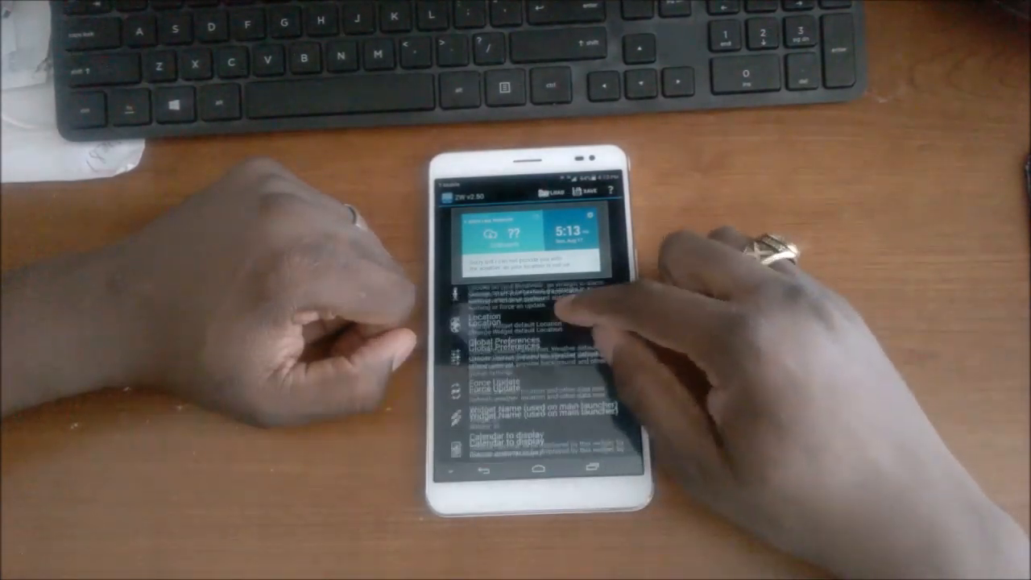
Raise the Zooper widget scaling percentage step by step to 115.
scroll("down", 3)
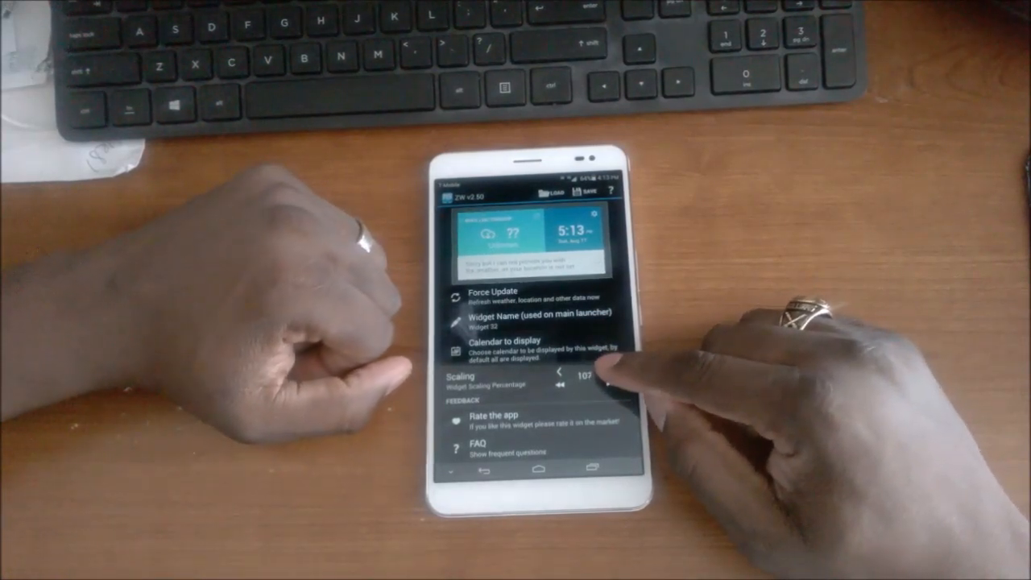
left_click(608, 377)
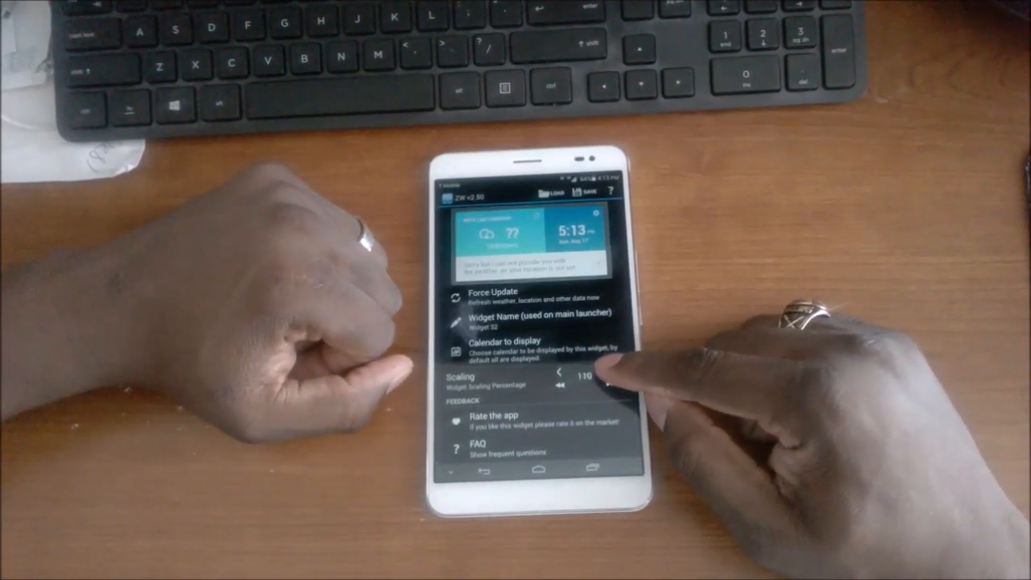
left_click(616, 370)
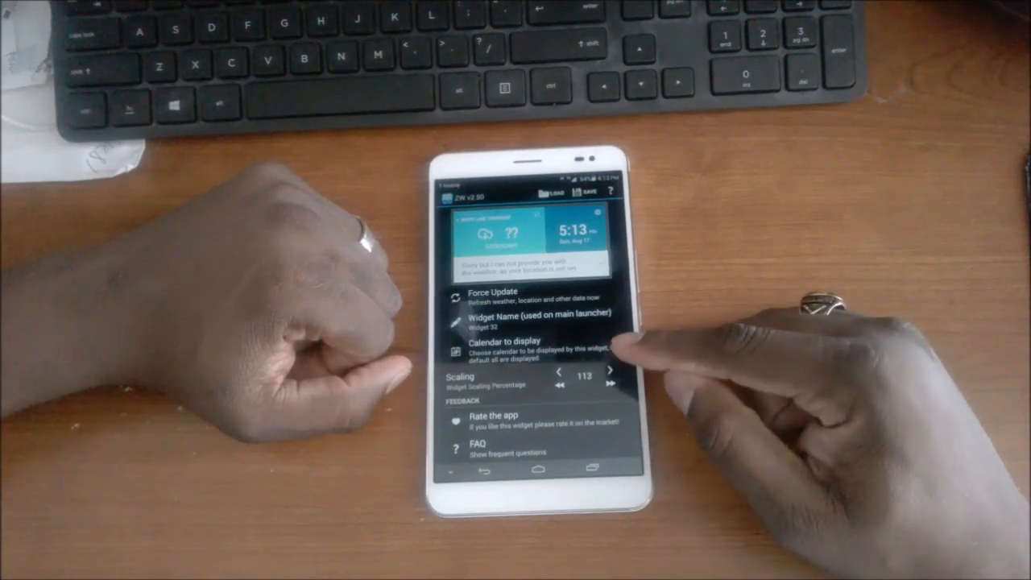
left_click(614, 368)
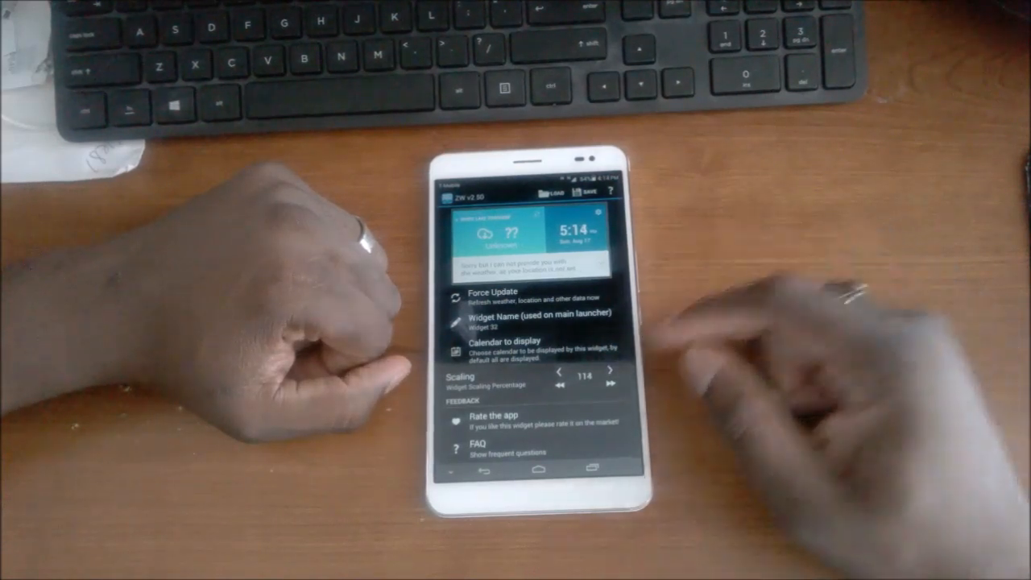
left_click(609, 369)
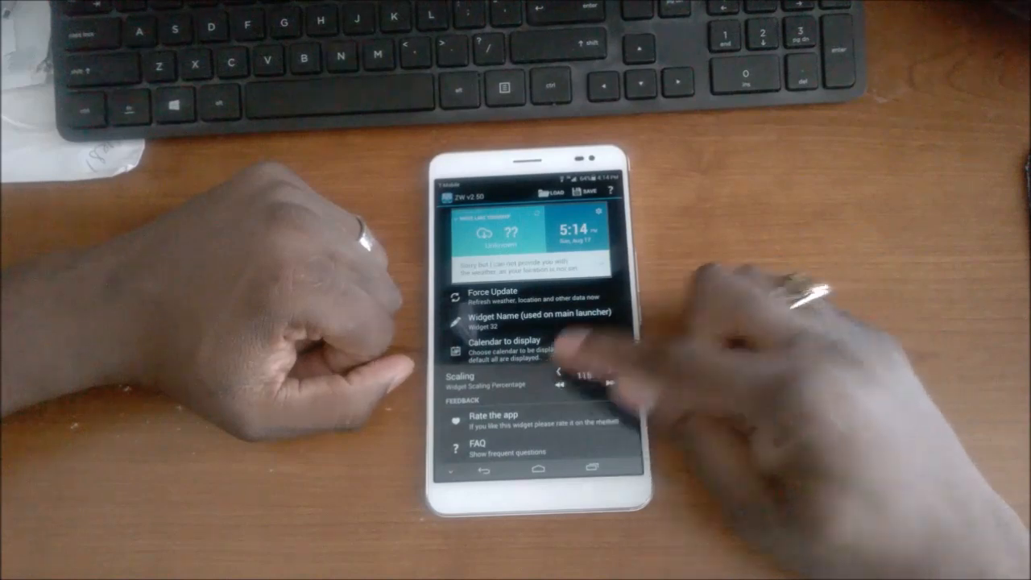